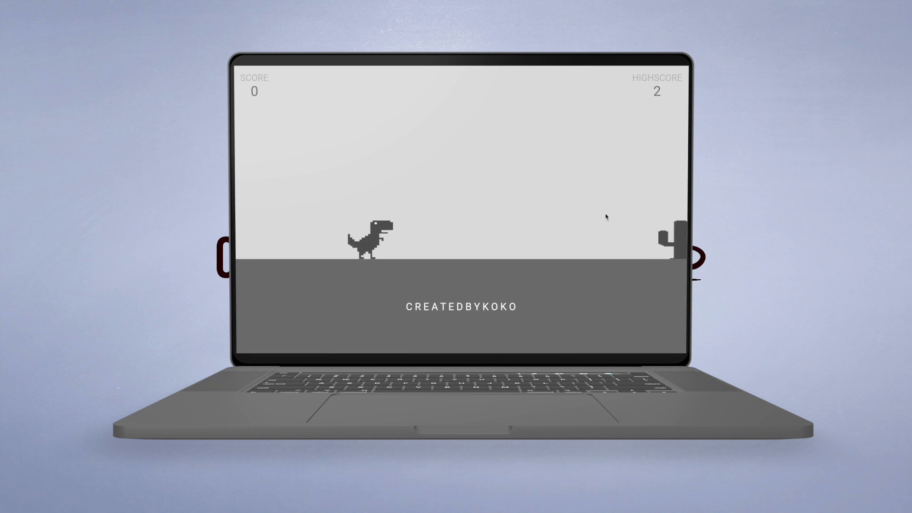
Disable the debug banner in MaterialApp with debugShowCheckedModeBanner: false.
{"action": "key", "text": "space"}
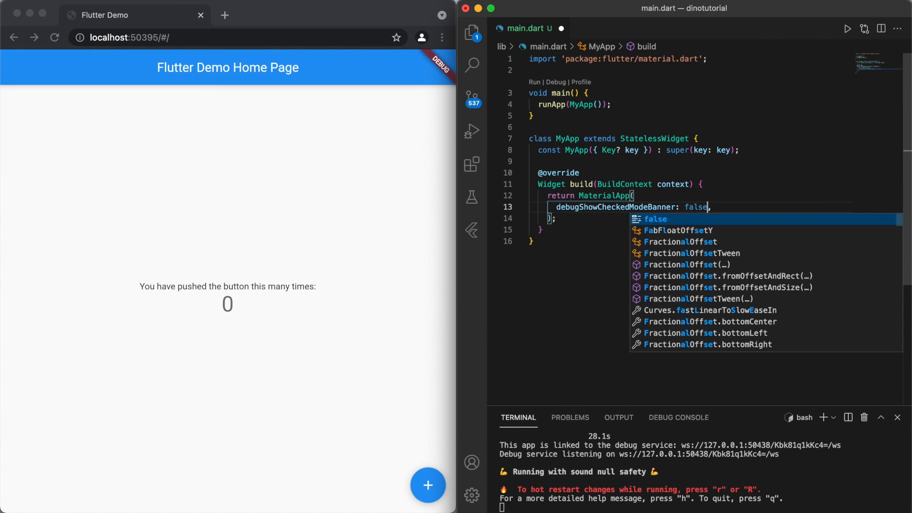
Set MaterialApp's home to HomePage() and bring in the homepage.dart file.
{"action": "type", "text": "home: HomePage(),"}
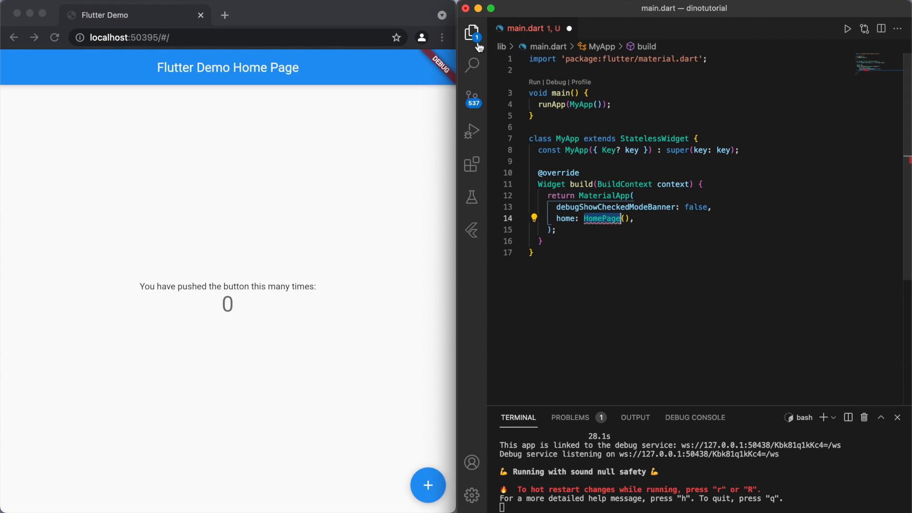
{"action": "left_click", "coordinate": [472, 32]}
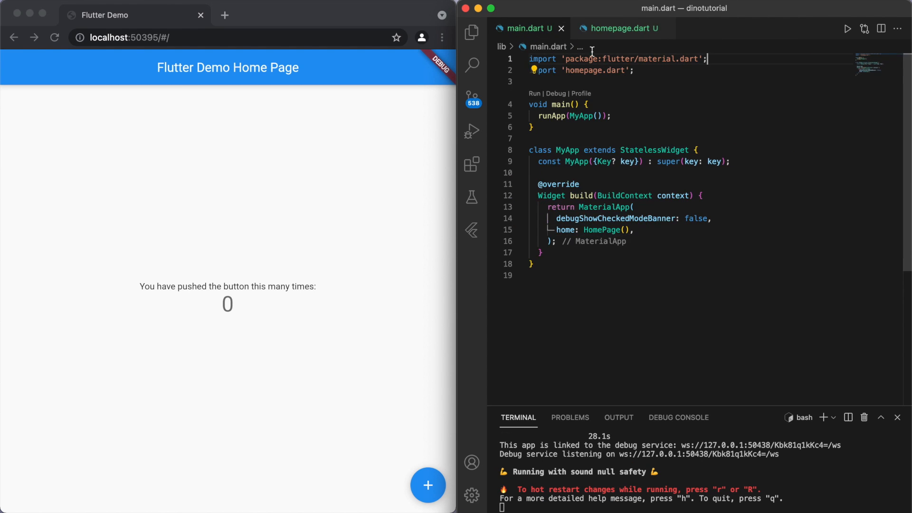
{"action": "left_click", "coordinate": [620, 27]}
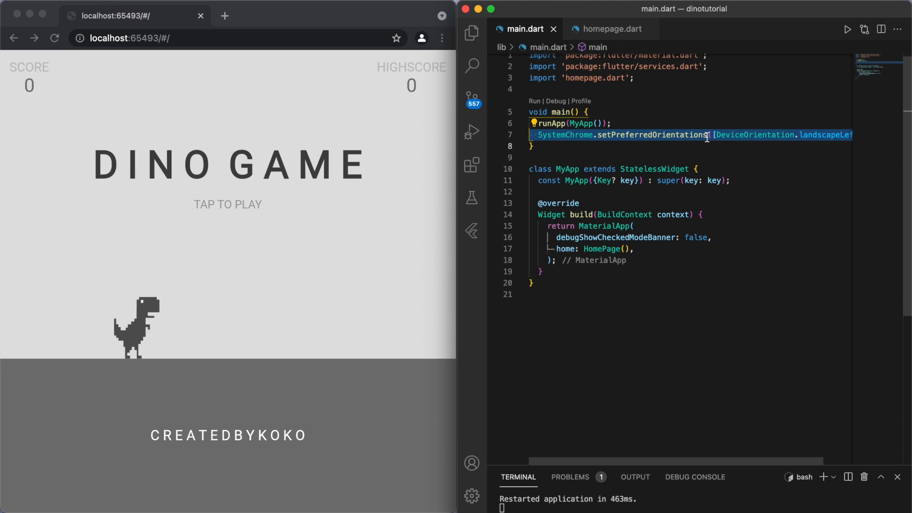
{"action": "mouse_move", "coordinate": [750, 153]}
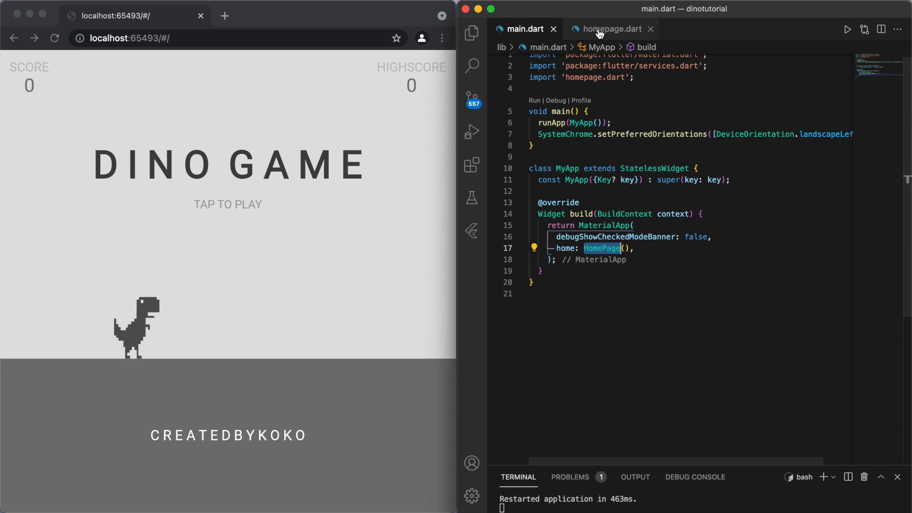
In homepage.dart, rename the // barrier comment beside MyBarrier to barrier (cactus).
{"action": "left_click", "coordinate": [609, 29]}
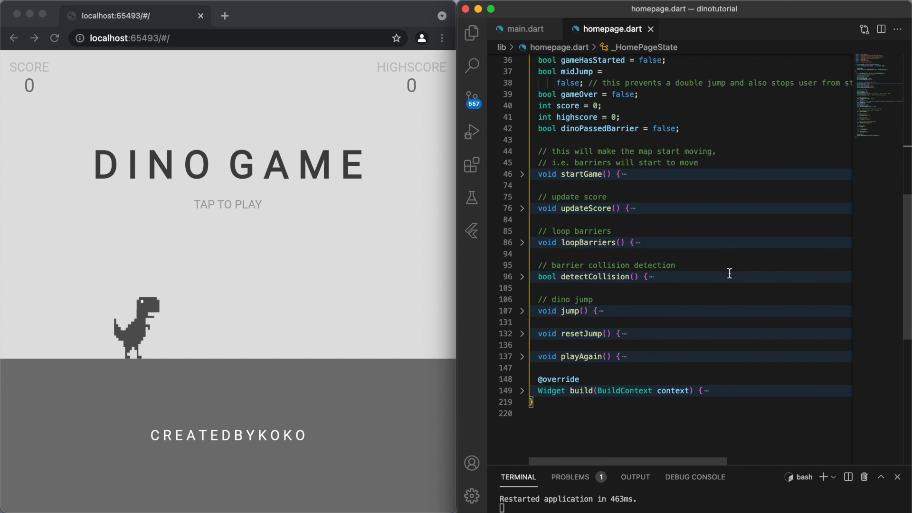
{"action": "scroll", "scroll_direction": "down", "scroll_amount": 3}
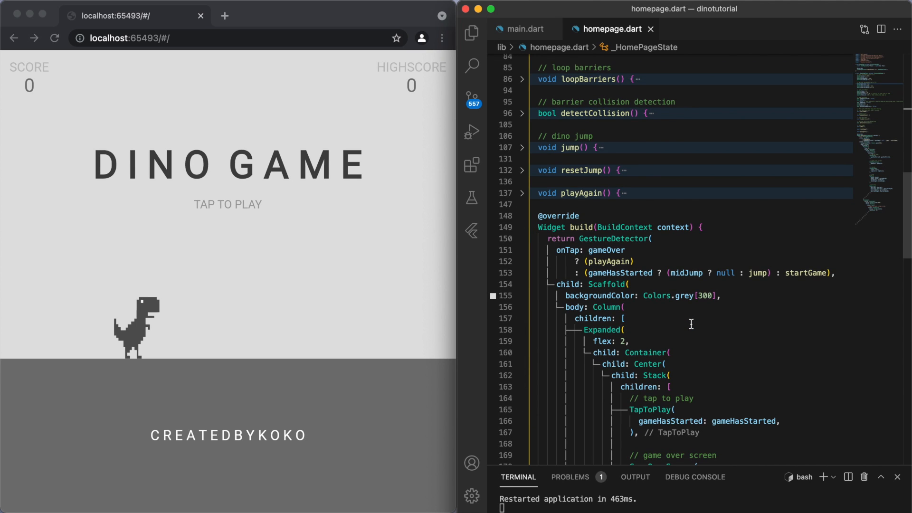
{"action": "scroll", "scroll_direction": "down", "scroll_amount": 3}
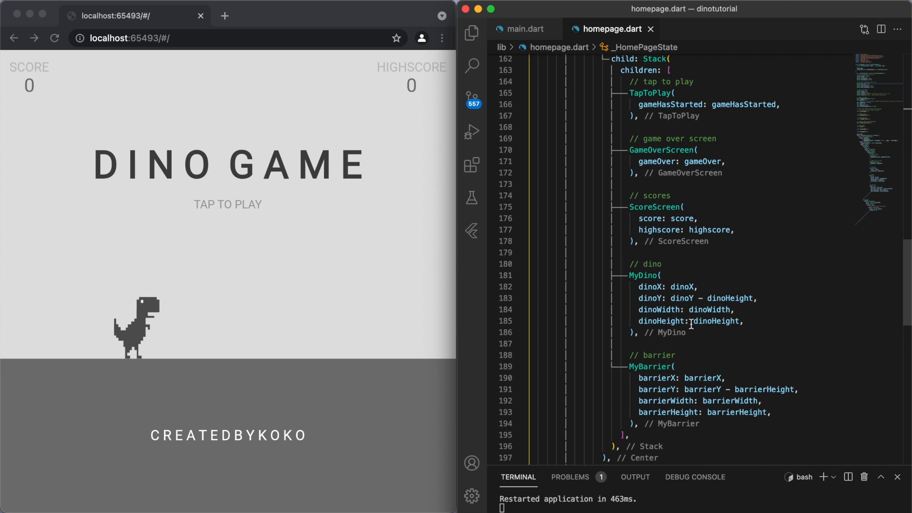
{"action": "double_click", "coordinate": [643, 276]}
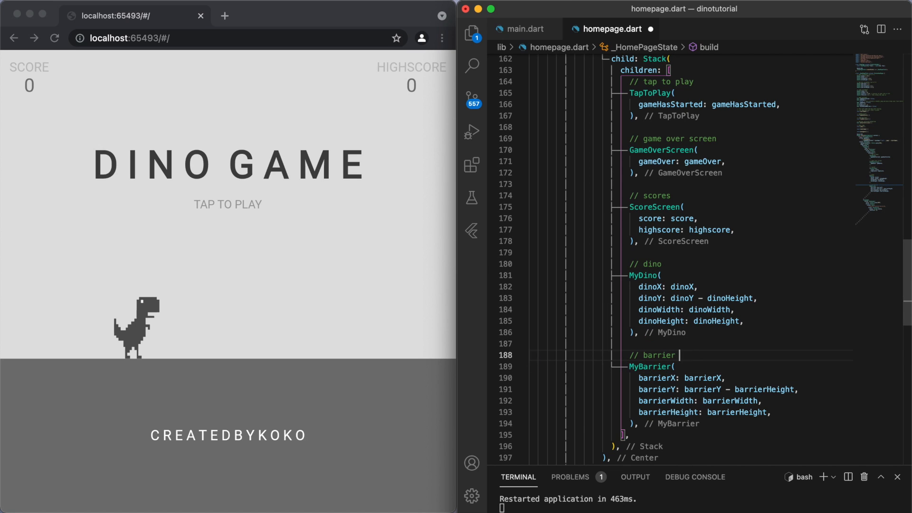
{"action": "type", "text": "(cactus)"}
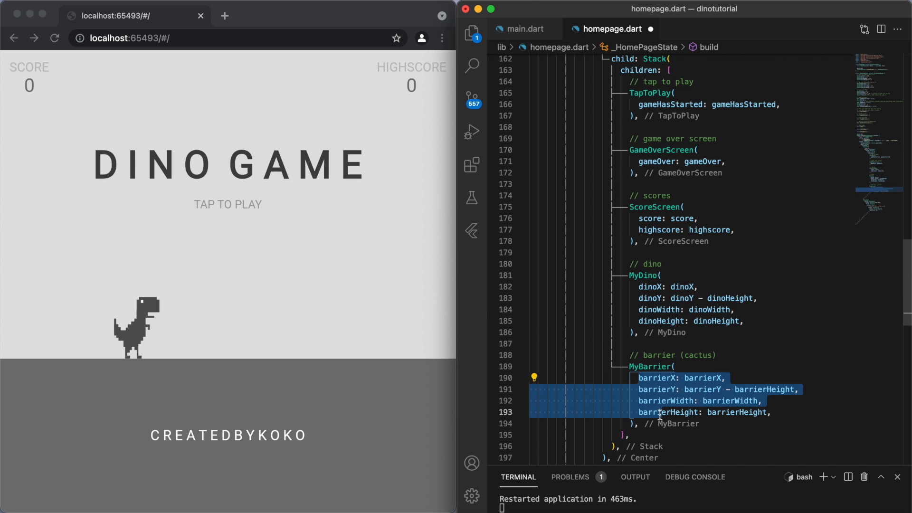
{"action": "mouse_move", "coordinate": [685, 297]}
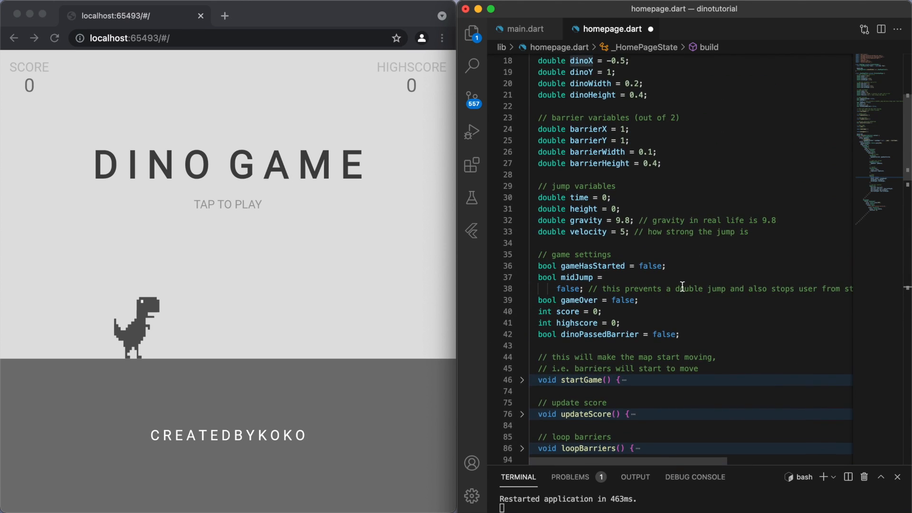
{"action": "scroll", "scroll_direction": "up", "scroll_amount": 3}
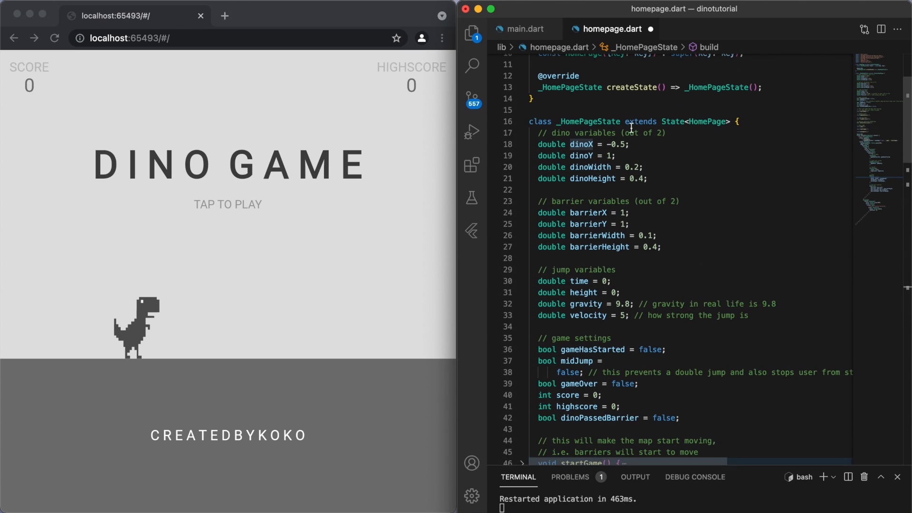
{"action": "left_click", "coordinate": [647, 167]}
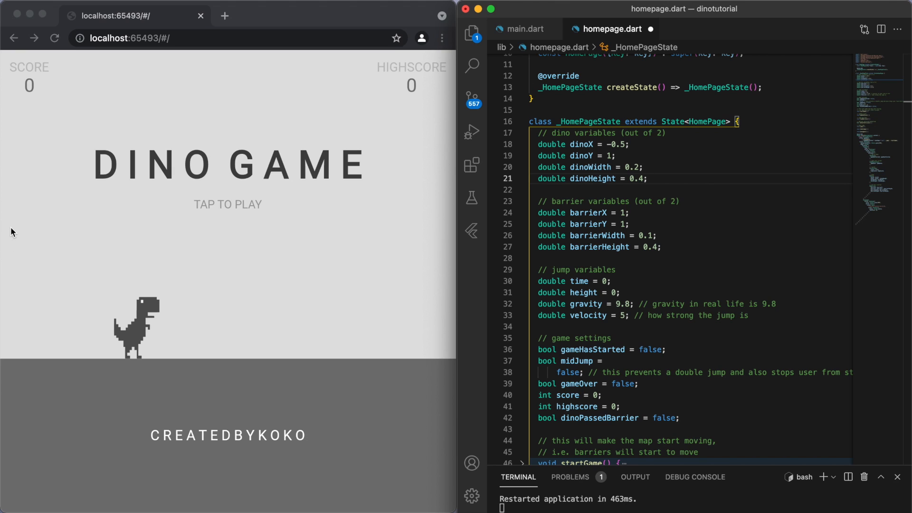
{"action": "mouse_move", "coordinate": [456, 229]}
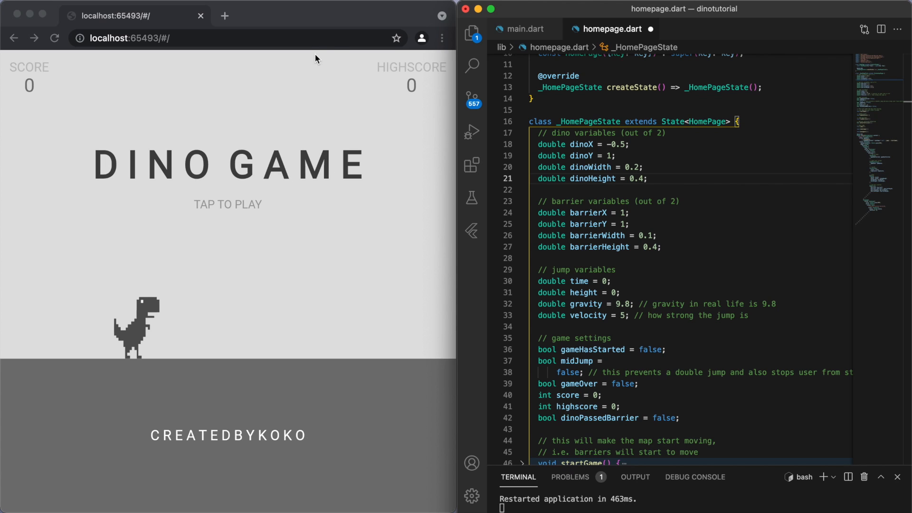
{"action": "mouse_move", "coordinate": [312, 505]}
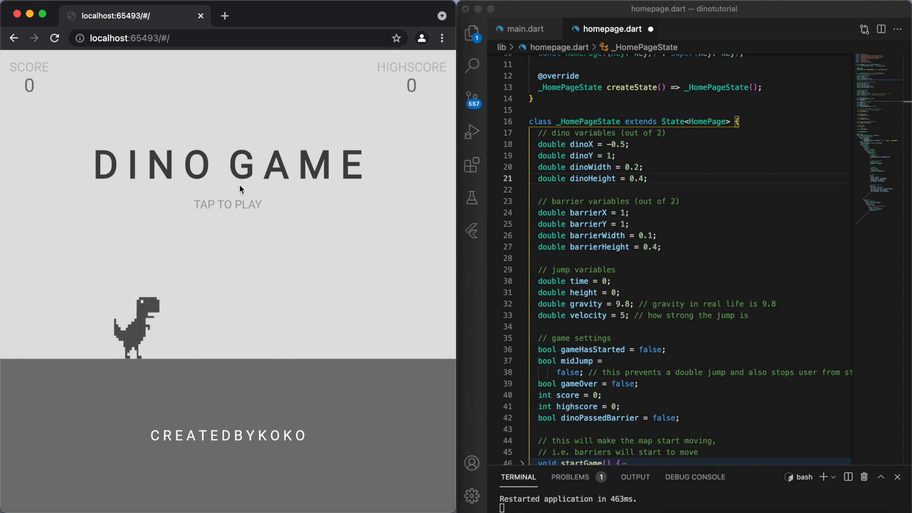
{"action": "mouse_move", "coordinate": [455, 341]}
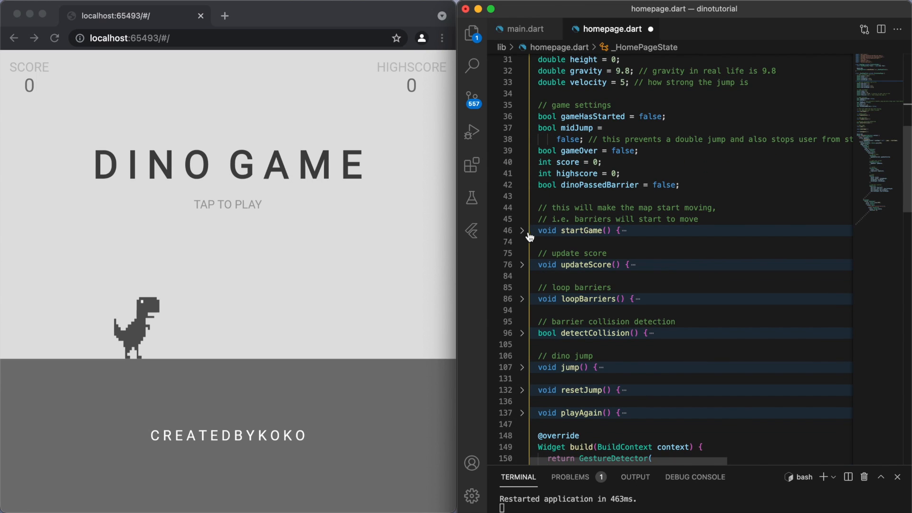
Expand startGame and review its 10 ms Timer.periodic loop with collision and barrier logic.
{"action": "left_click", "coordinate": [521, 230]}
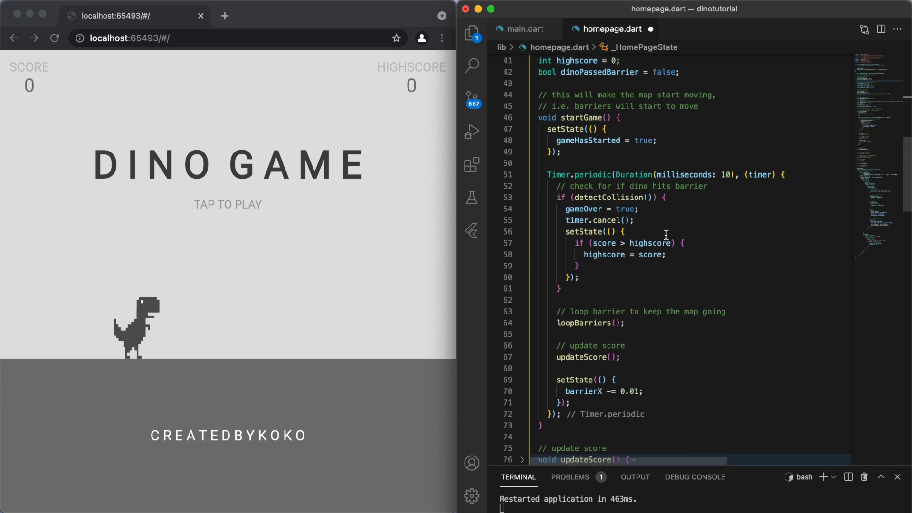
{"action": "scroll", "scroll_direction": "down", "scroll_amount": 3}
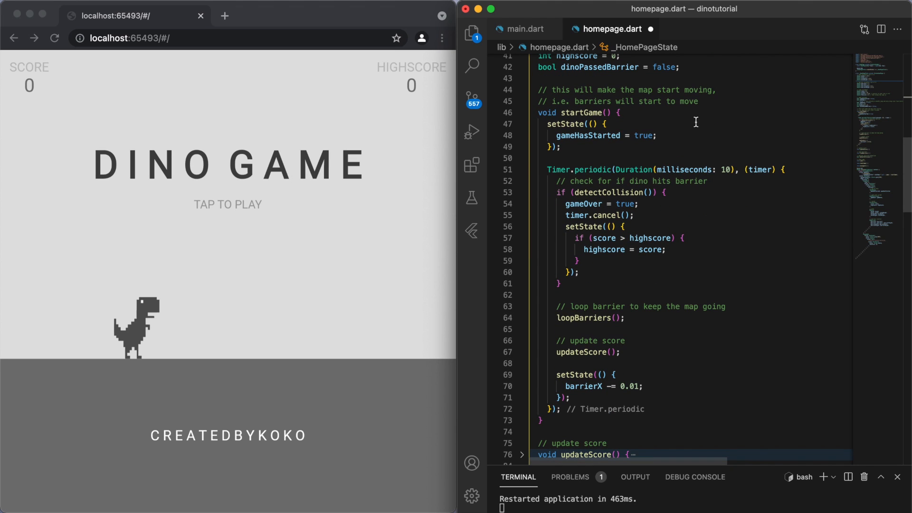
{"action": "double_click", "coordinate": [592, 169]}
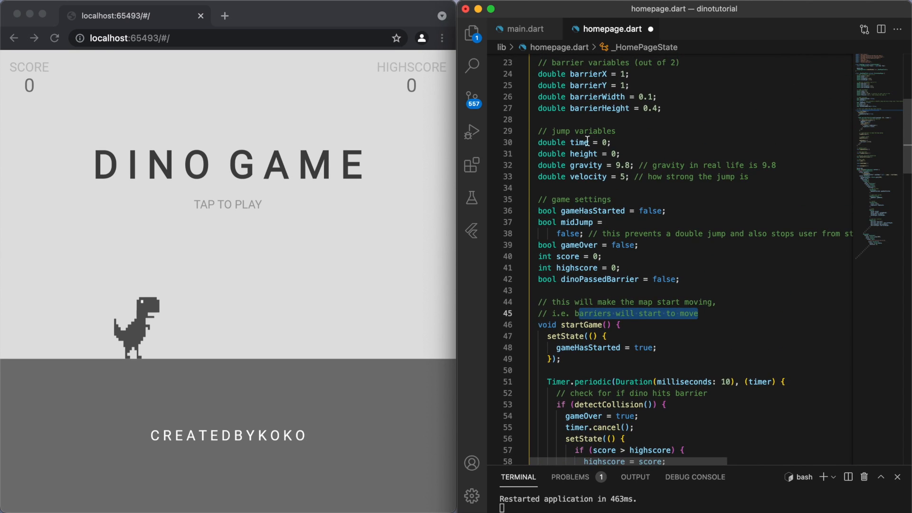
{"action": "scroll", "scroll_direction": "down", "scroll_amount": 3}
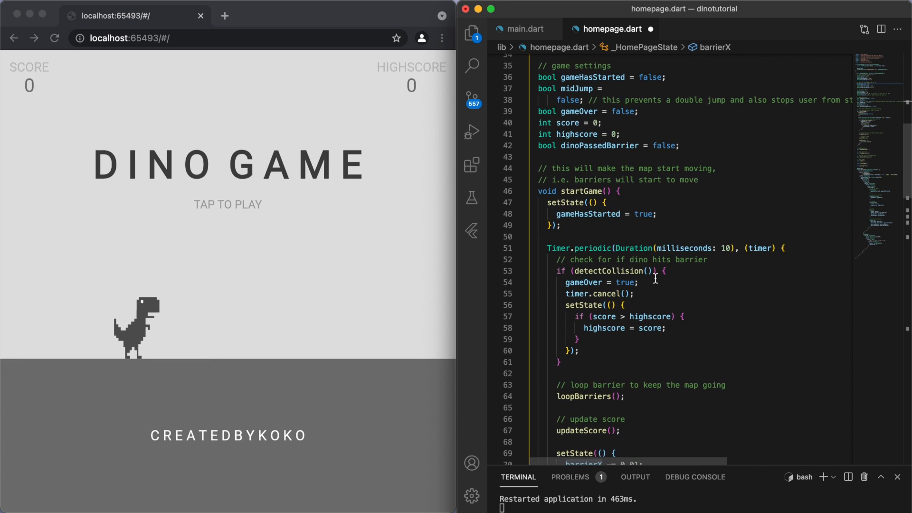
{"action": "scroll", "scroll_direction": "down", "scroll_amount": 3}
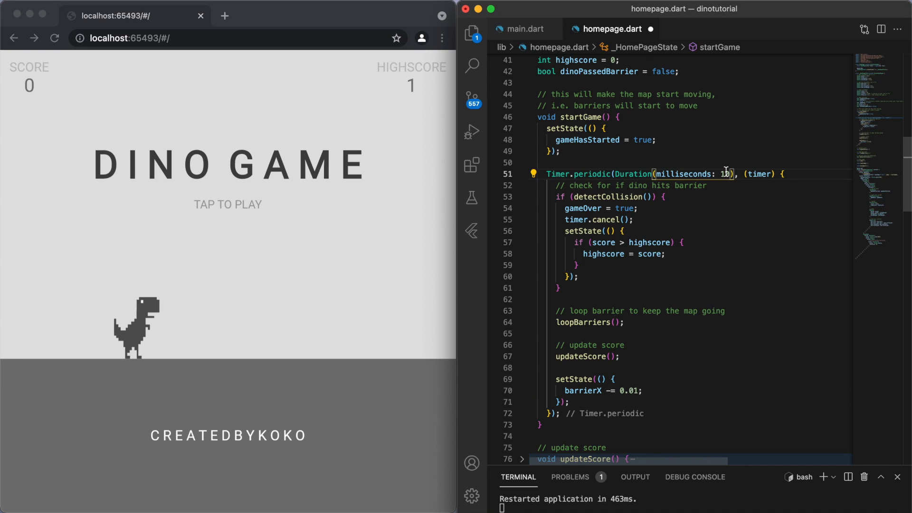
Trial the timer interval at 50 ms, revert to 10, and fold the Timer.periodic block.
{"action": "double_click", "coordinate": [723, 174]}
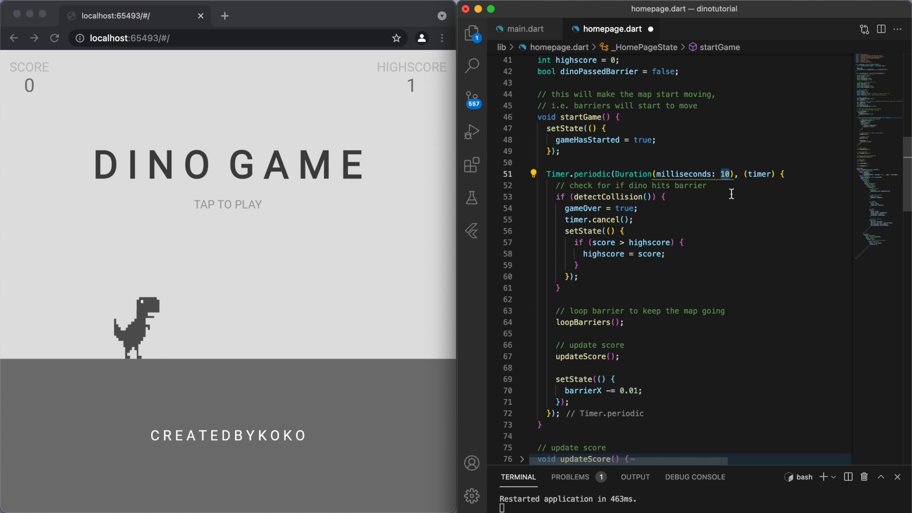
{"action": "type", "text": "50"}
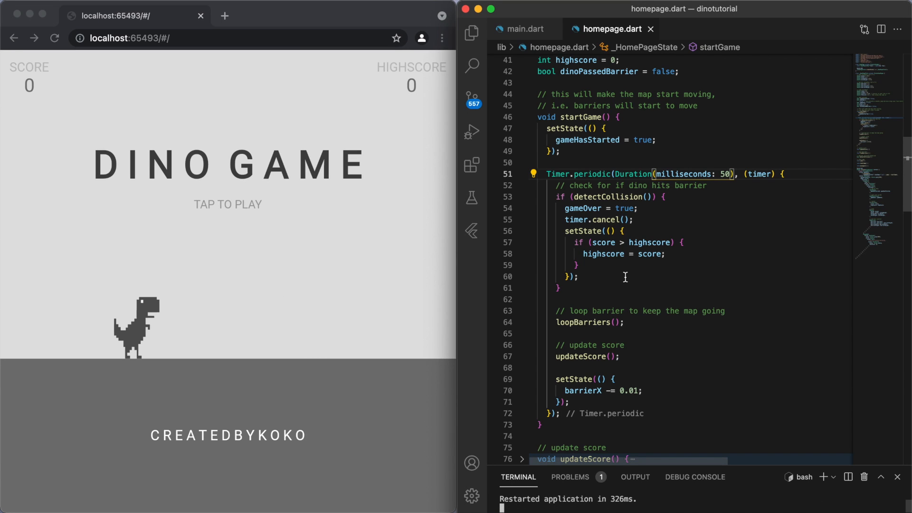
{"action": "mouse_move", "coordinate": [409, 73]}
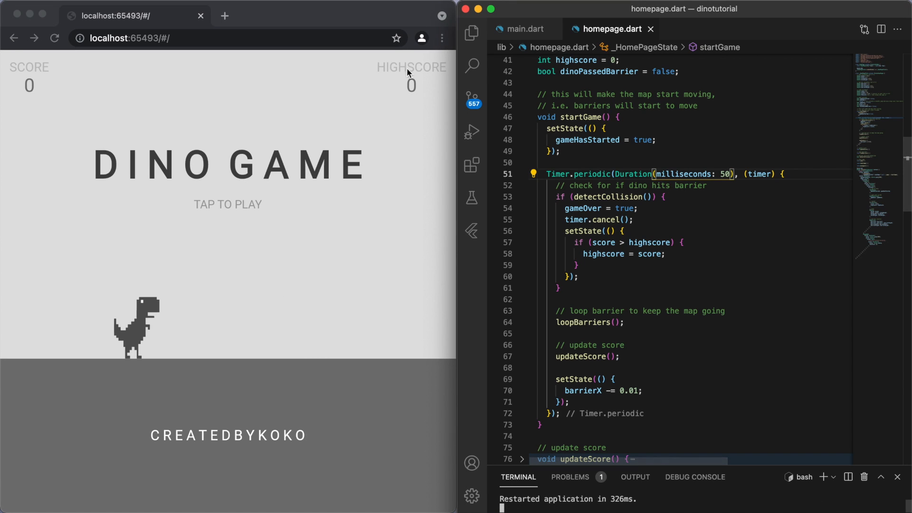
{"action": "double_click", "coordinate": [606, 197]}
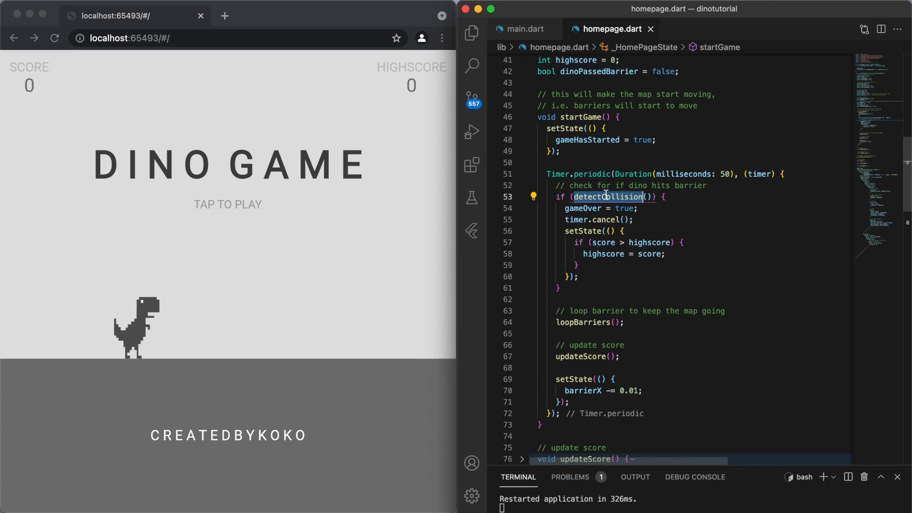
{"action": "mouse_move", "coordinate": [608, 242]}
{"action": "type", "text": "1"}
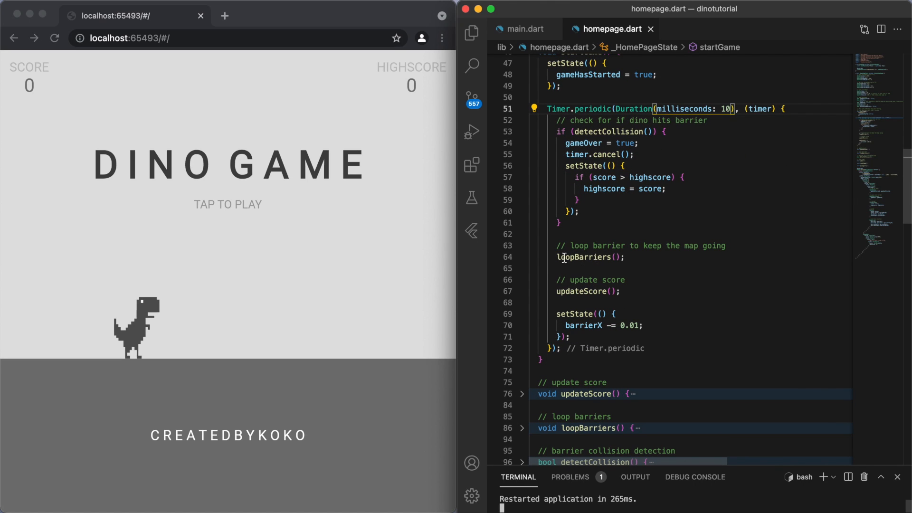
{"action": "double_click", "coordinate": [588, 257]}
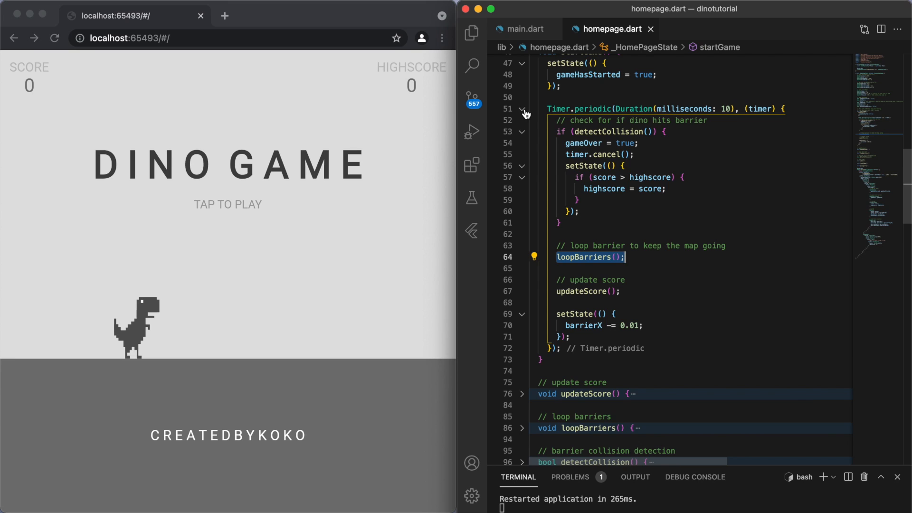
{"action": "left_click", "coordinate": [521, 109]}
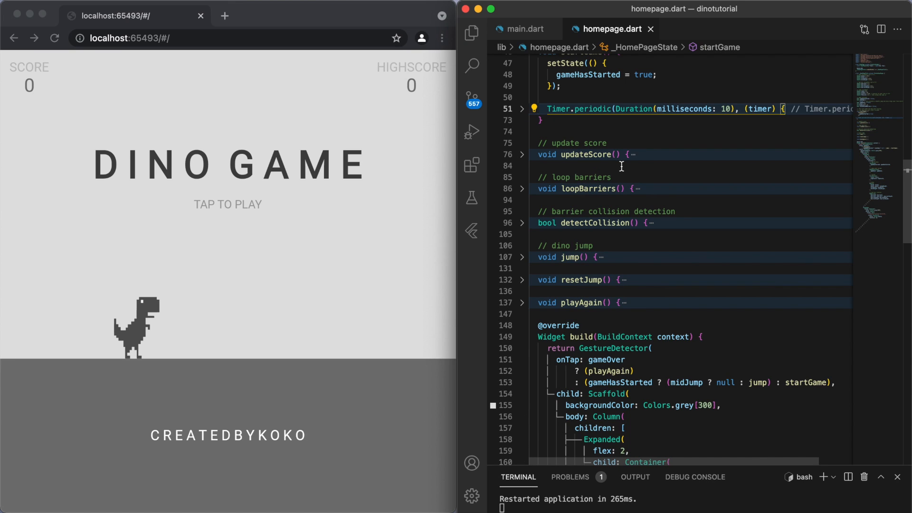
Fold startGame, inspect loopBarriers resetting barrierX to 1.2, then fold it again.
{"action": "left_click", "coordinate": [521, 108]}
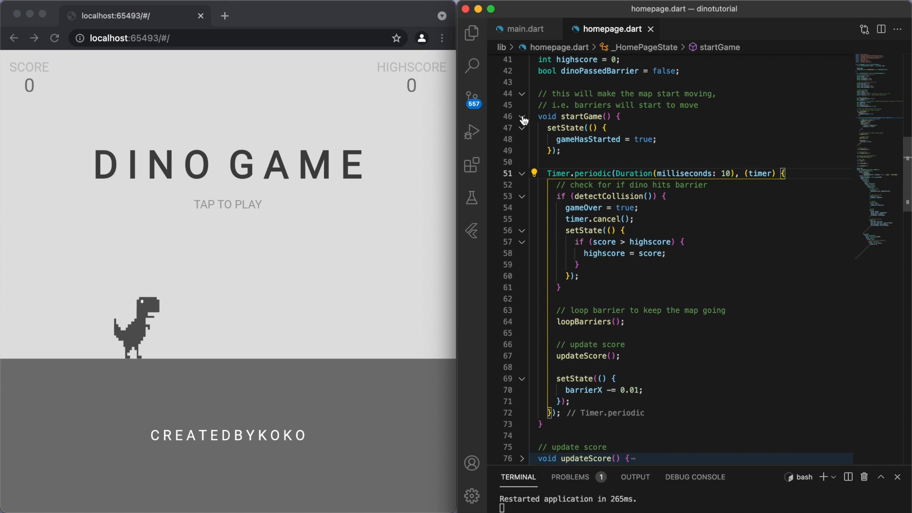
{"action": "left_click", "coordinate": [521, 116]}
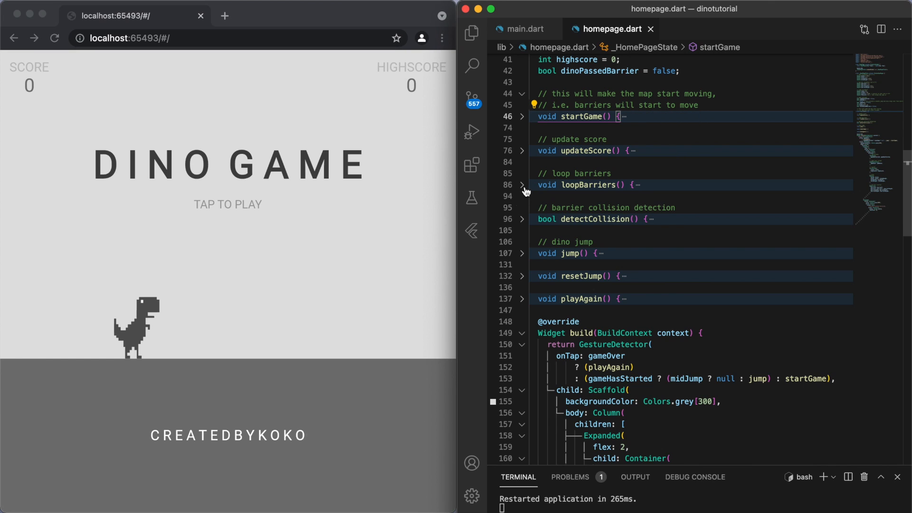
{"action": "left_click", "coordinate": [522, 184]}
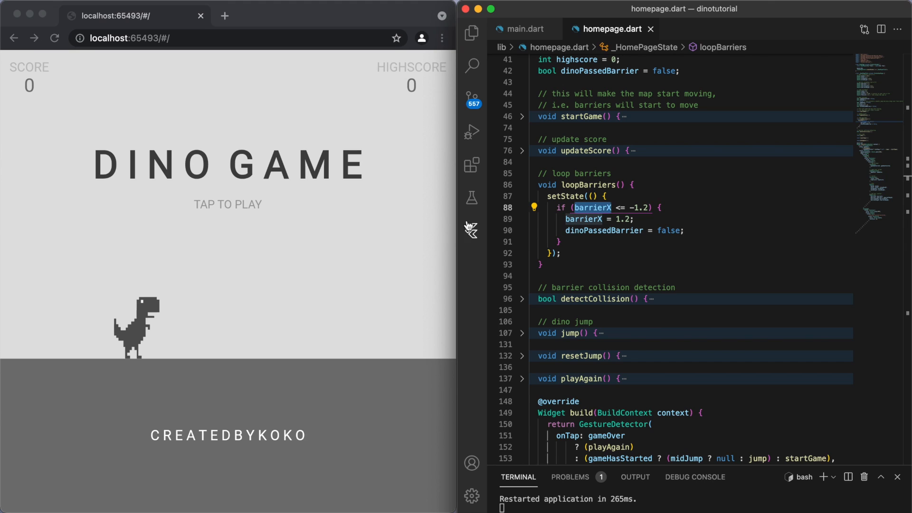
{"action": "left_click", "coordinate": [632, 219]}
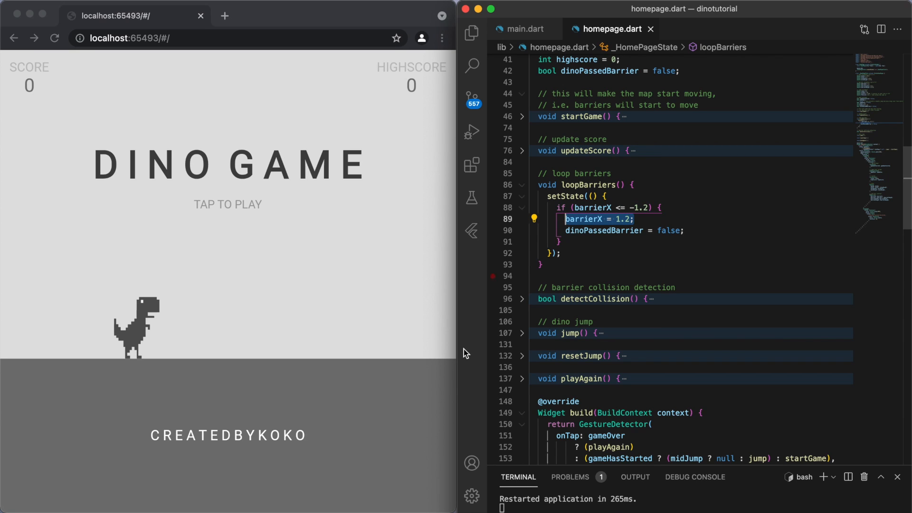
{"action": "mouse_move", "coordinate": [268, 290]}
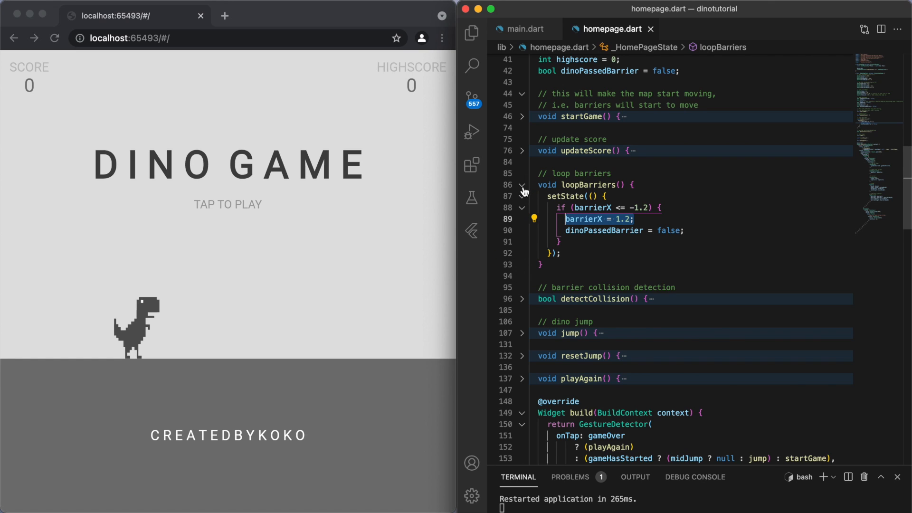
{"action": "left_click", "coordinate": [522, 185]}
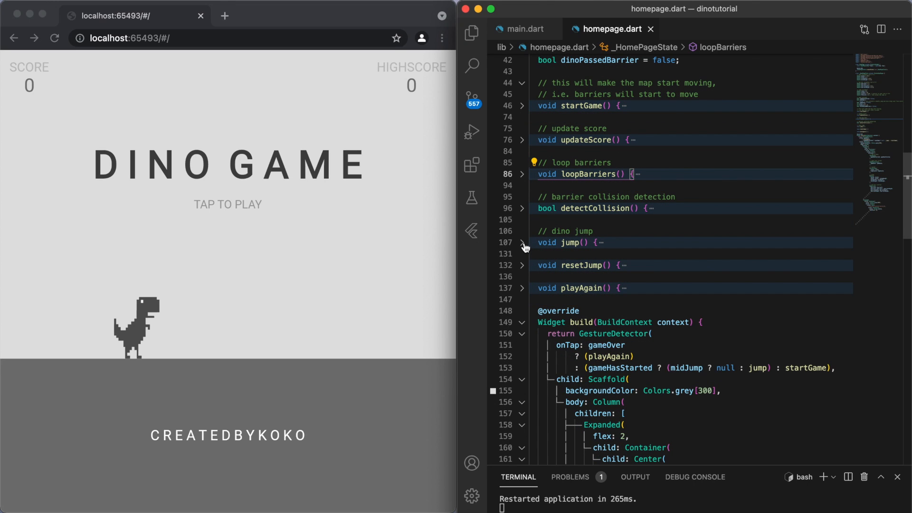
{"action": "left_click", "coordinate": [521, 242]}
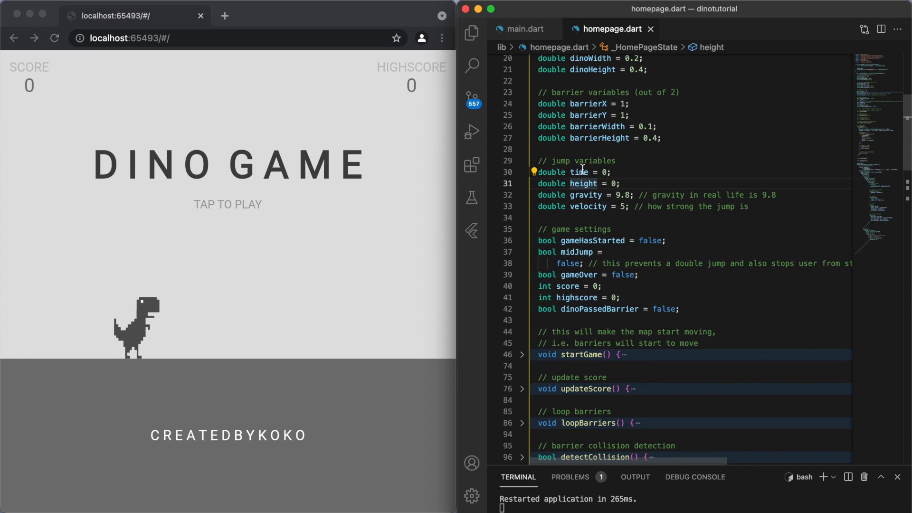
{"action": "left_click", "coordinate": [588, 206]}
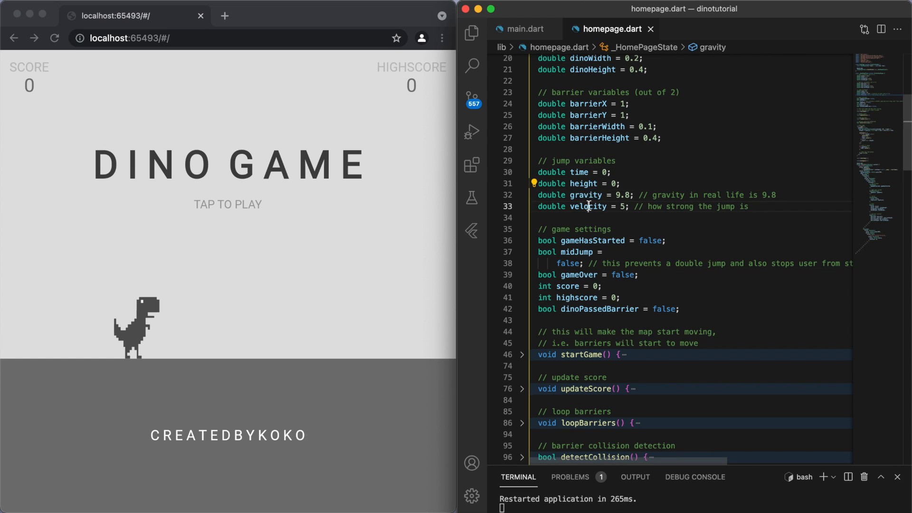
{"action": "double_click", "coordinate": [588, 206]}
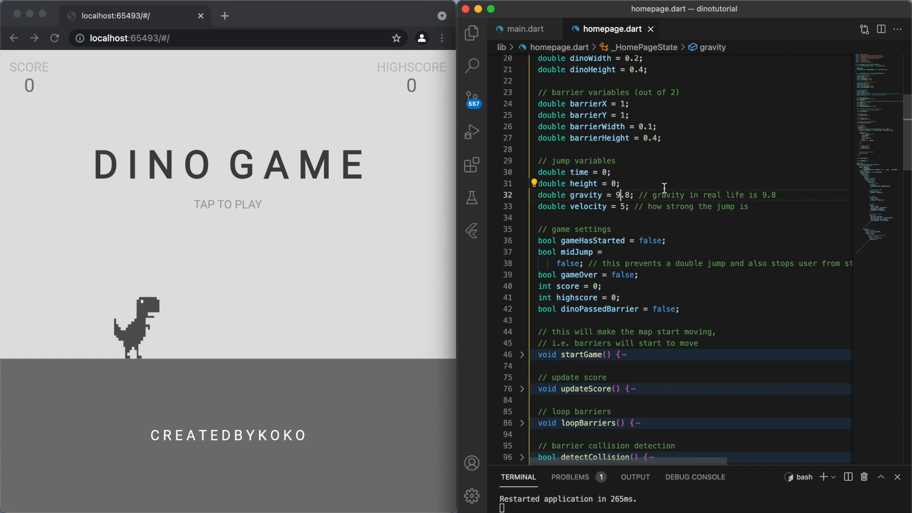
{"action": "double_click", "coordinate": [618, 195]}
{"action": "type", "text": "5"}
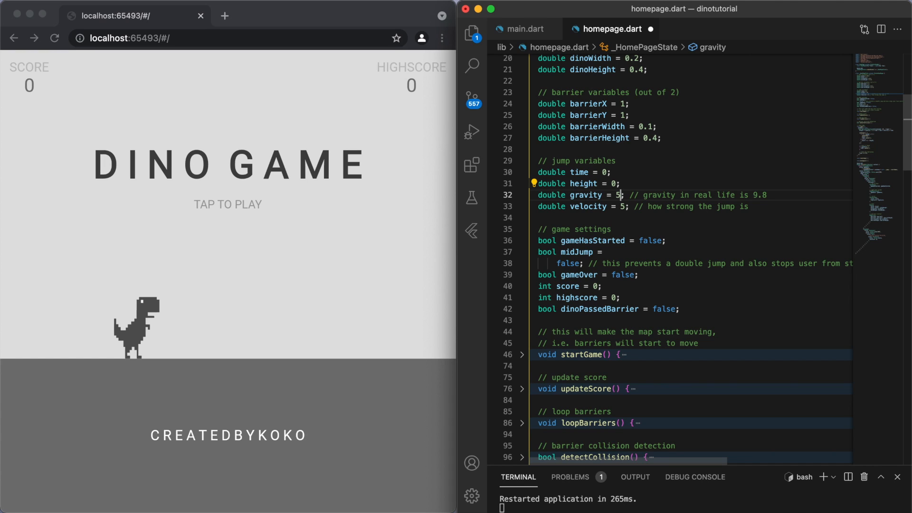
{"action": "type", "text": "9.8"}
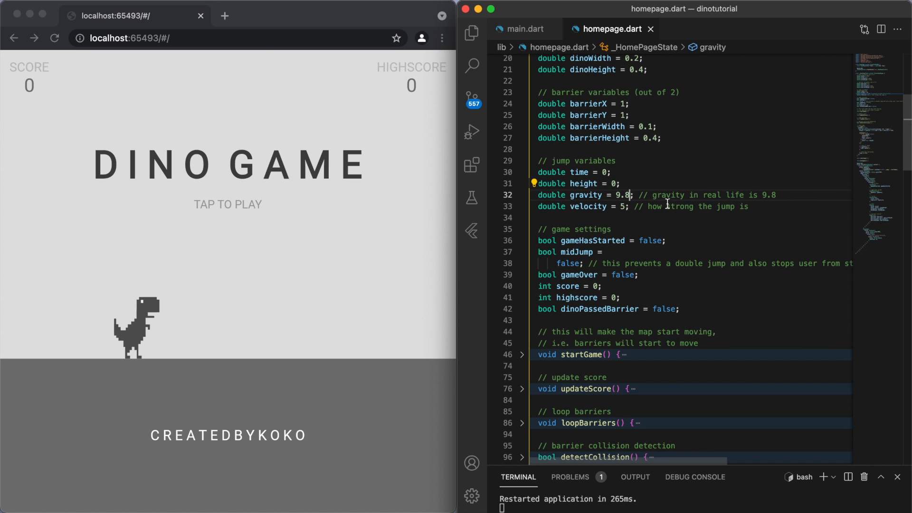
{"action": "double_click", "coordinate": [588, 206]}
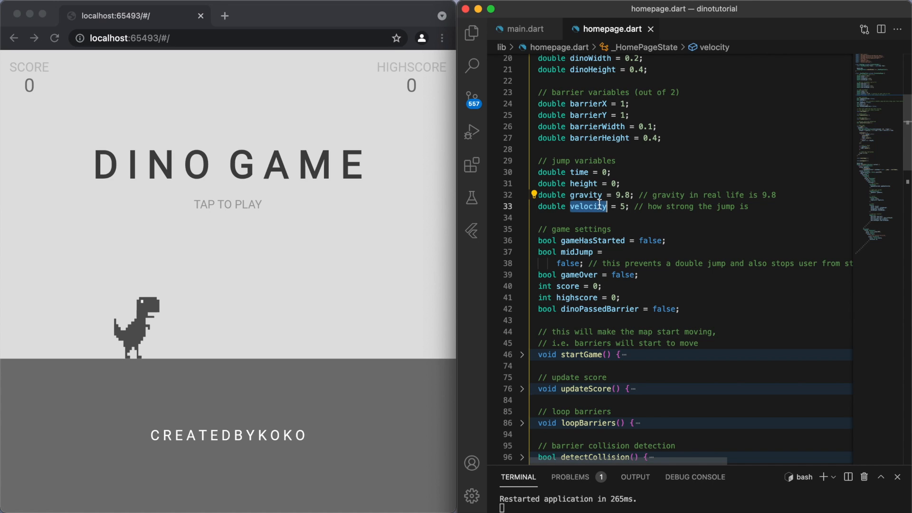
{"action": "type", "text": "3"}
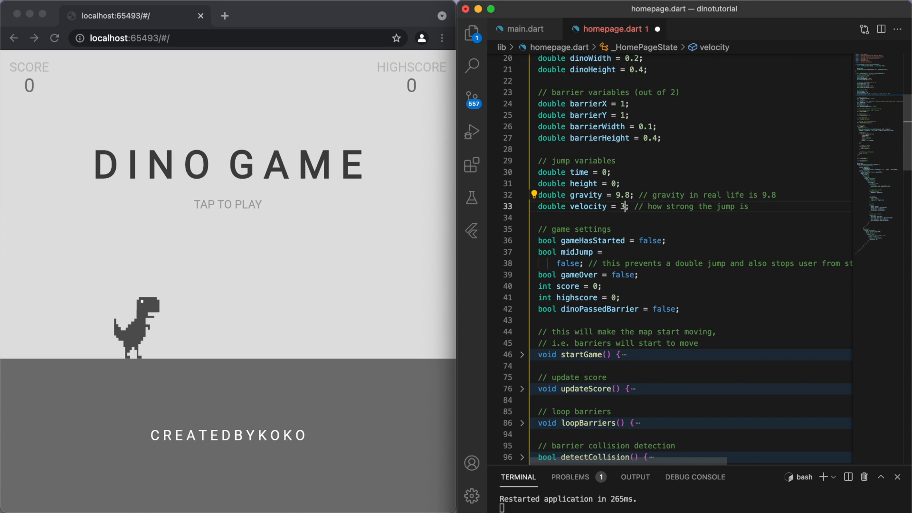
{"action": "type", "text": "2"}
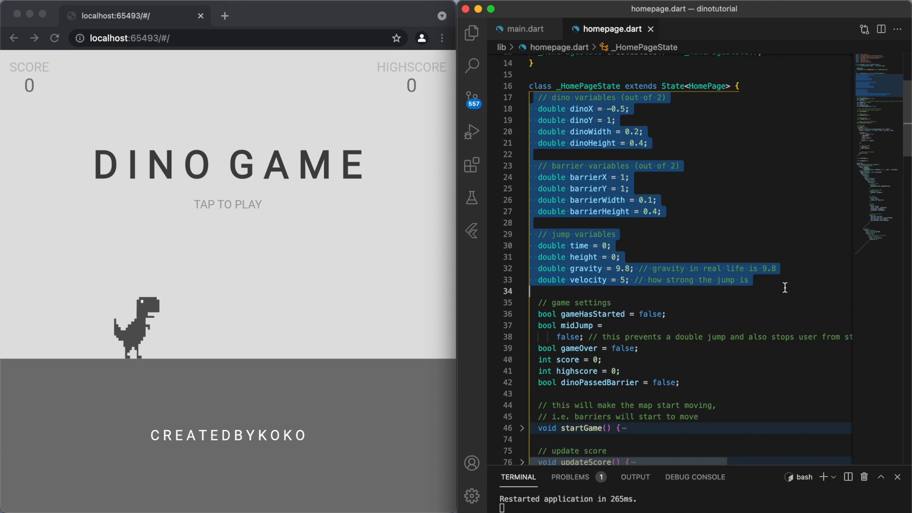
Show the dinotutorial project tree in the Explorer listing the lib files.
{"action": "left_click", "coordinate": [617, 211]}
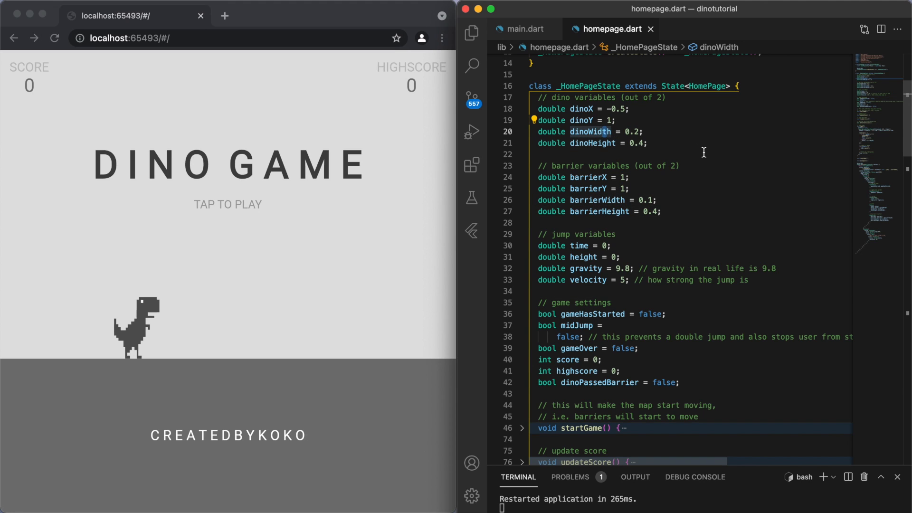
{"action": "scroll", "scroll_direction": "down", "scroll_amount": 3}
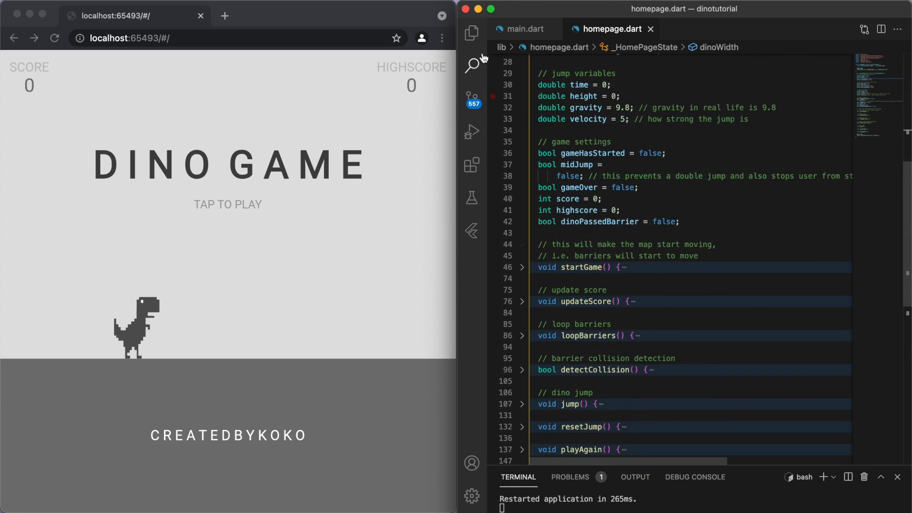
{"action": "left_click", "coordinate": [472, 33]}
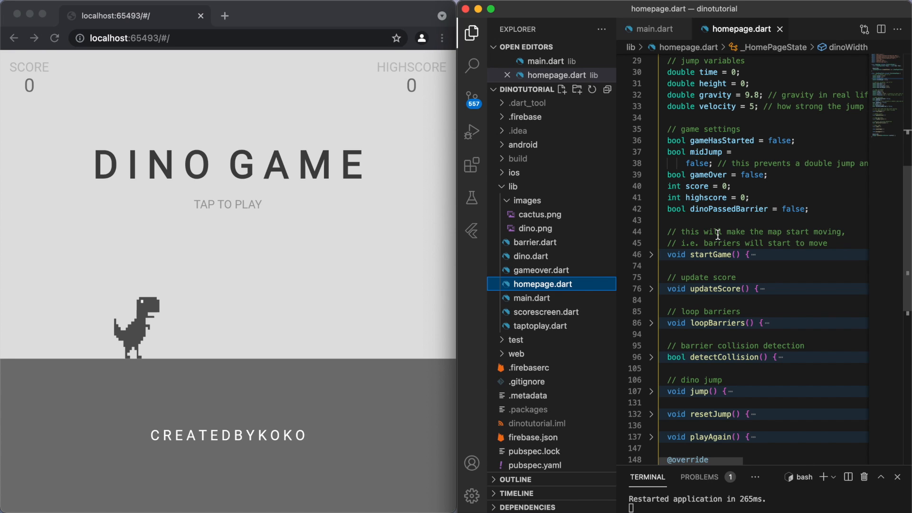
{"action": "mouse_move", "coordinate": [554, 248]}
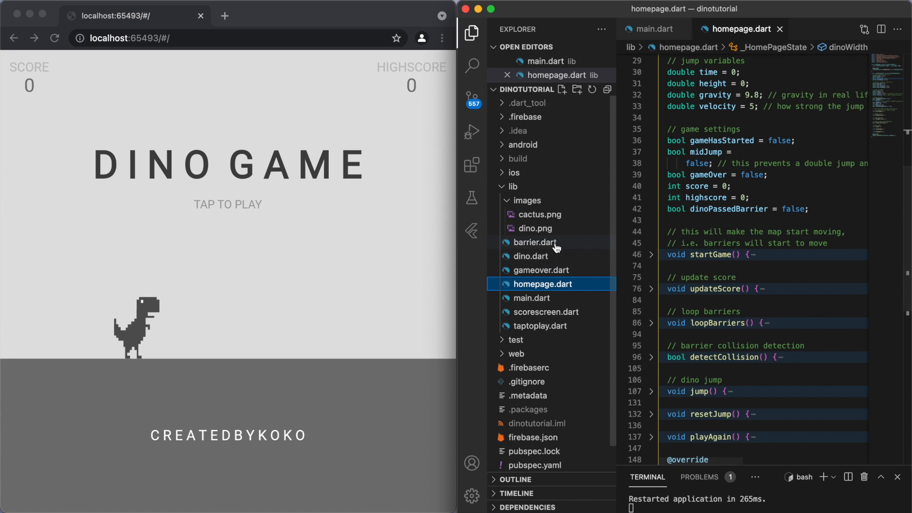
View dino.dart's MyDino widget with the sidebar hidden, inspecting the dinoWidth field.
{"action": "left_click", "coordinate": [530, 256]}
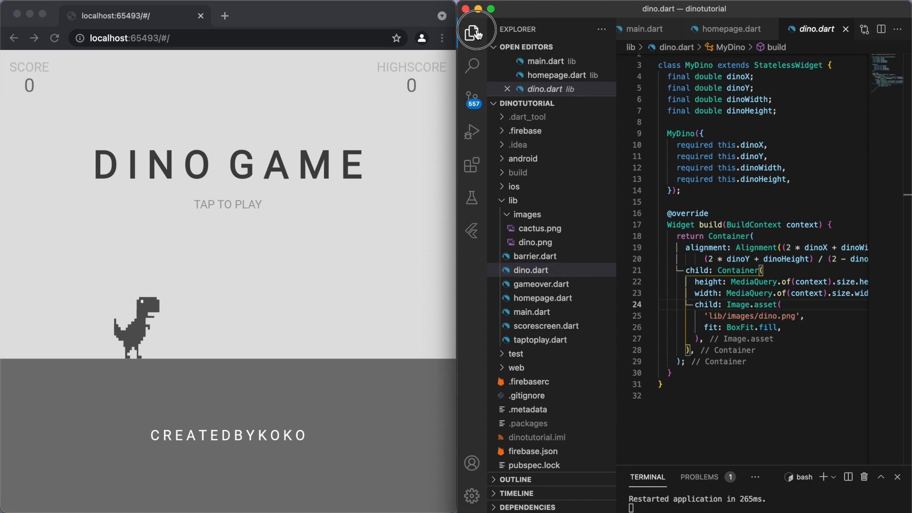
{"action": "left_click", "coordinate": [472, 32]}
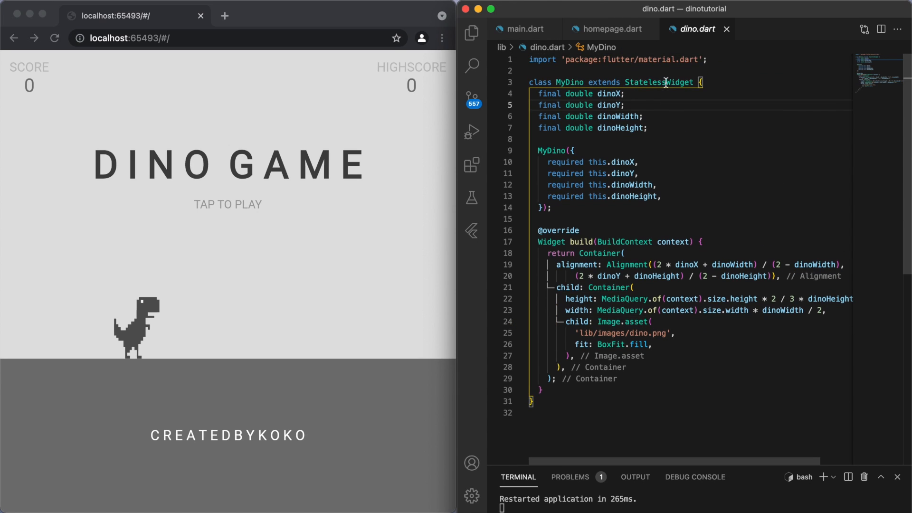
{"action": "double_click", "coordinate": [609, 94]}
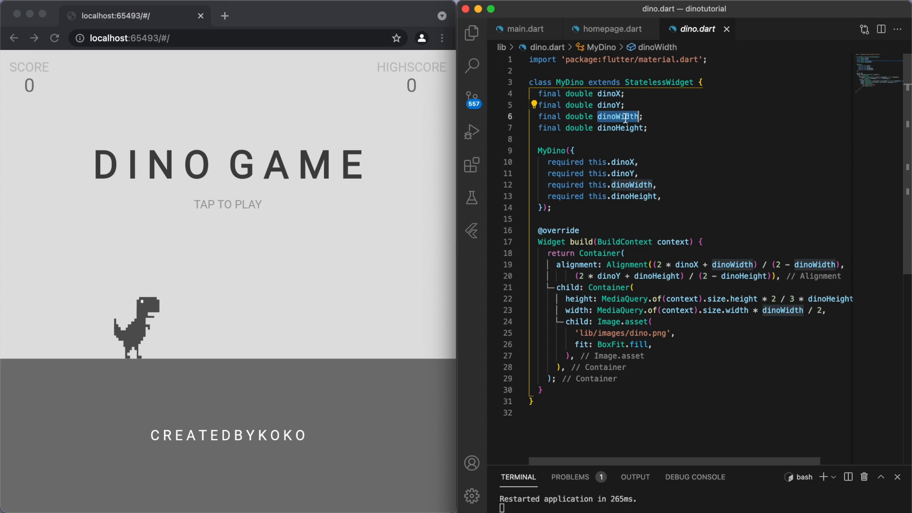
{"action": "left_click", "coordinate": [686, 127]}
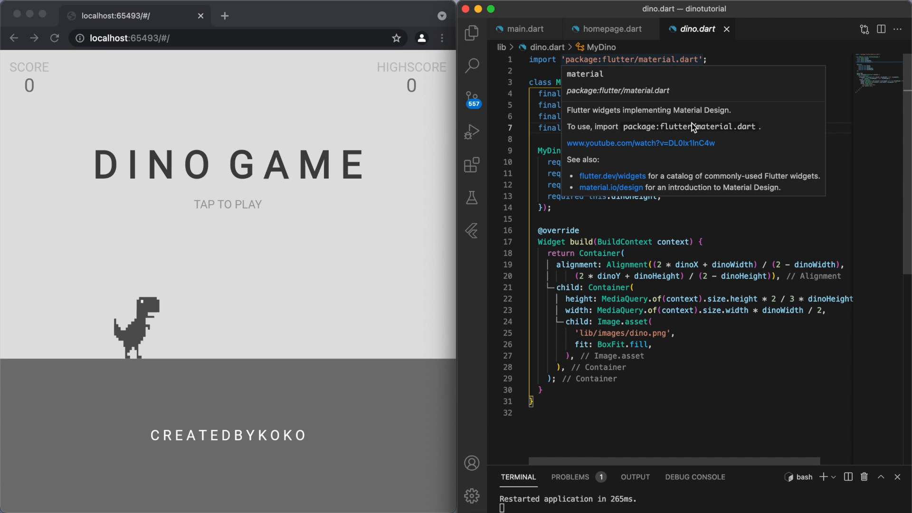
{"action": "left_click", "coordinate": [720, 213]}
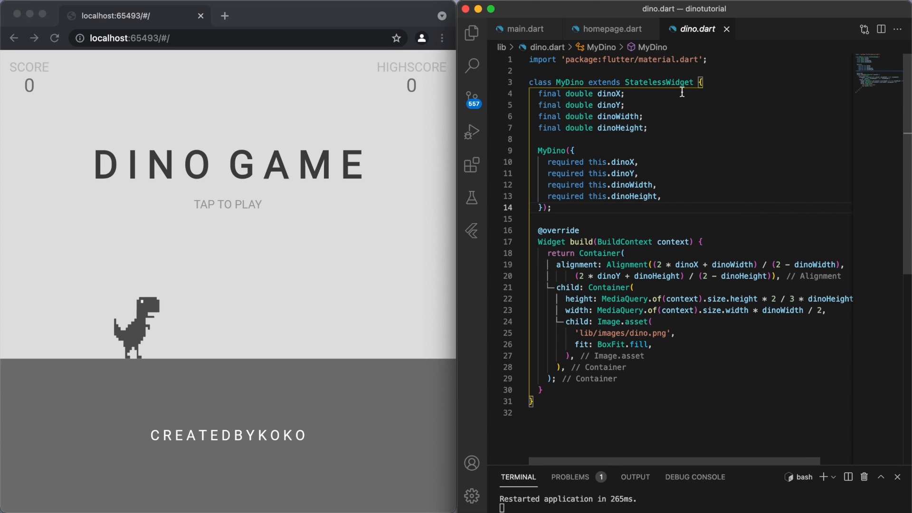
{"action": "mouse_move", "coordinate": [656, 82]}
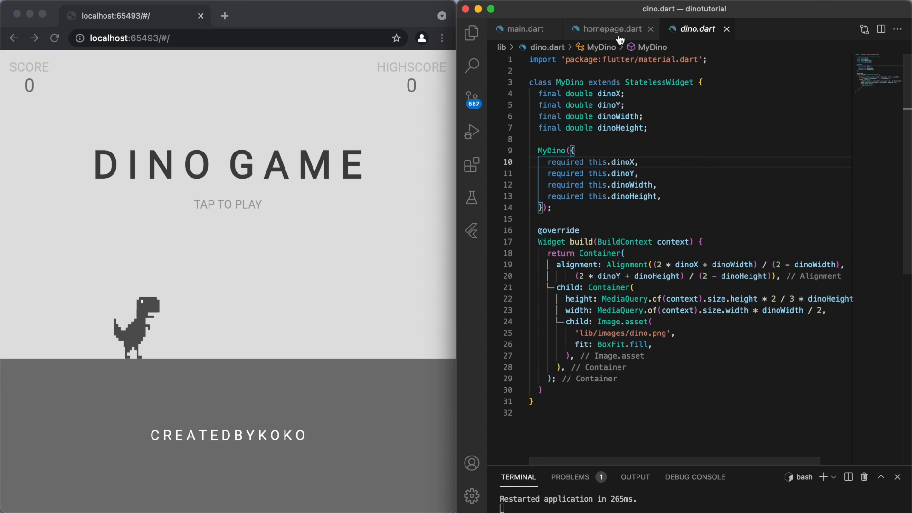
Duplicate the MyBarrier block in homepage.dart with barrierX set to barrierX + 1.5.
{"action": "left_click", "coordinate": [607, 29]}
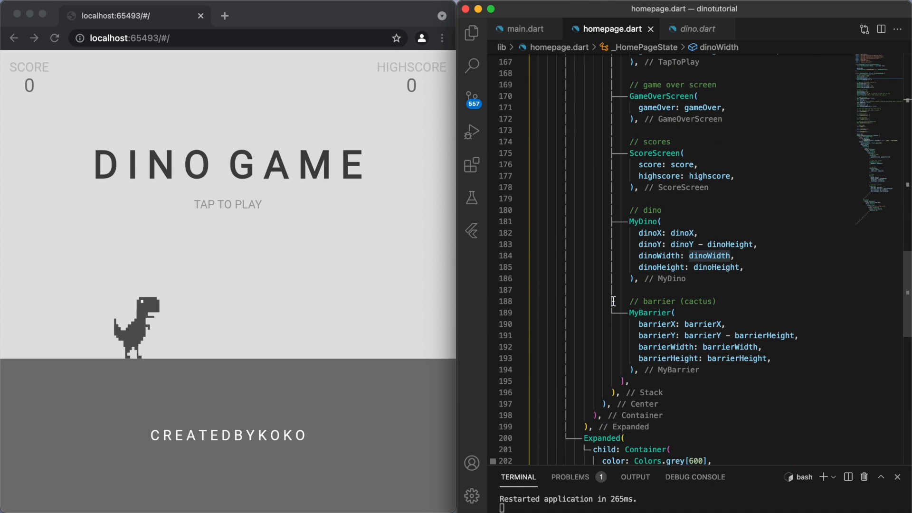
{"action": "left_click_drag", "start_coordinate": [660, 221], "coordinate": [640, 279]}
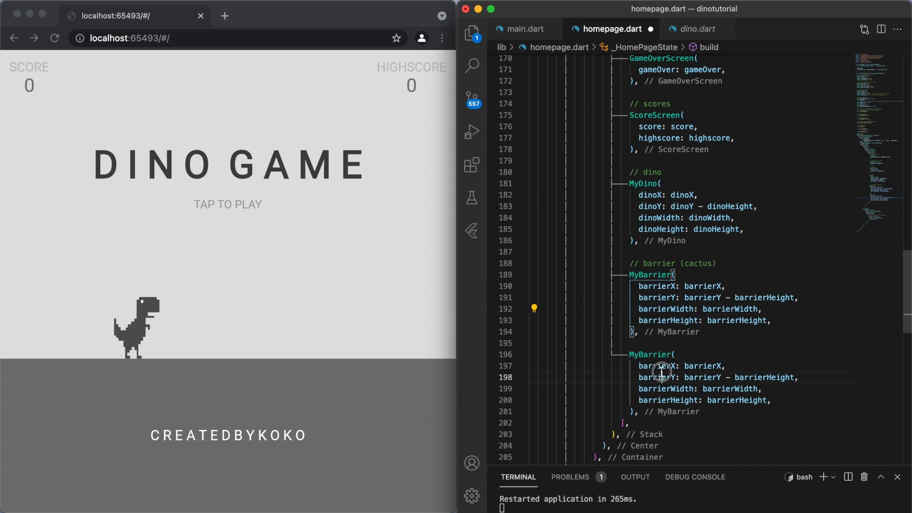
{"action": "double_click", "coordinate": [702, 366]}
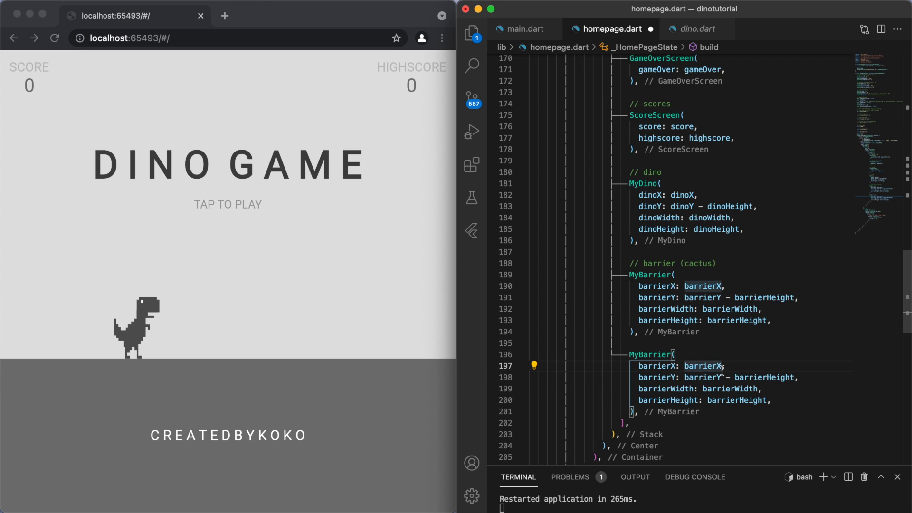
{"action": "type", "text": "+ 1.5"}
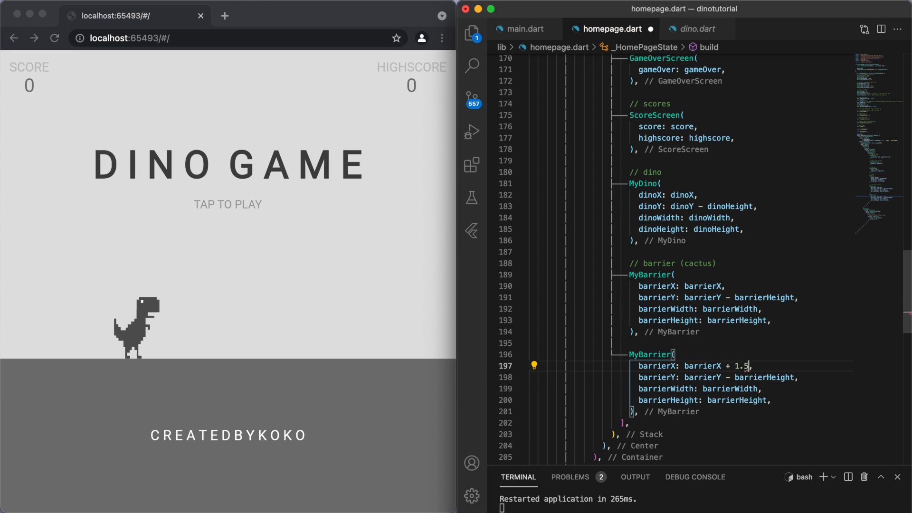